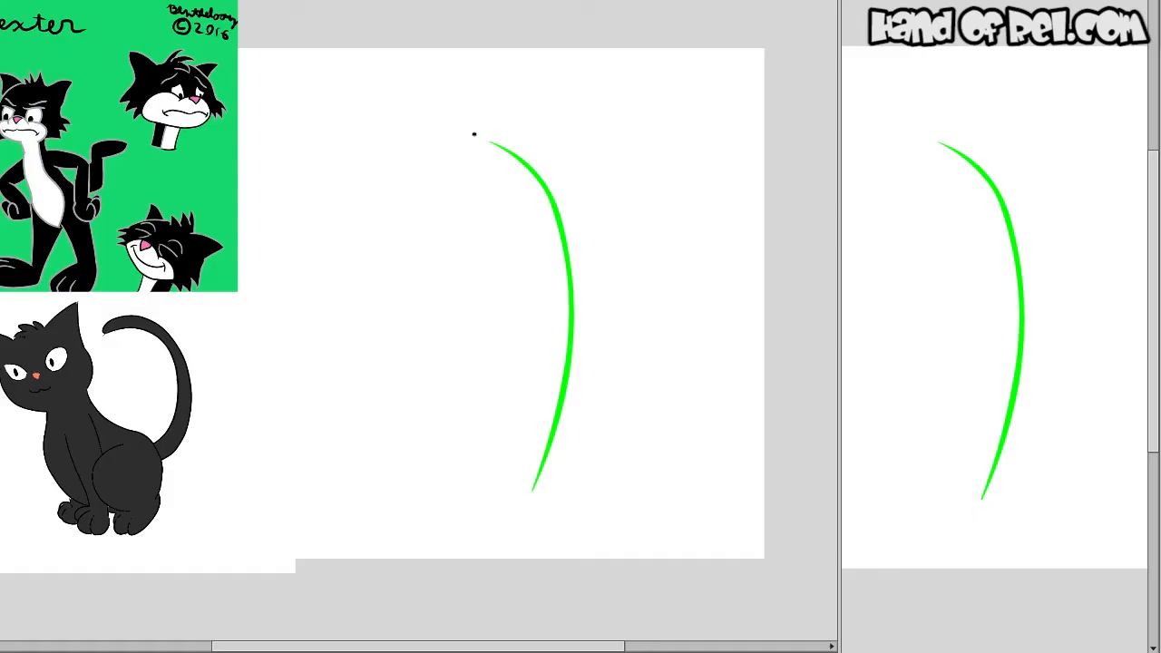
# Draw the first green curved guideline stroke for Dexter's sketch on the blank canvas.
pyautogui.moveTo(490, 117); pyautogui.dragTo(463, 191)
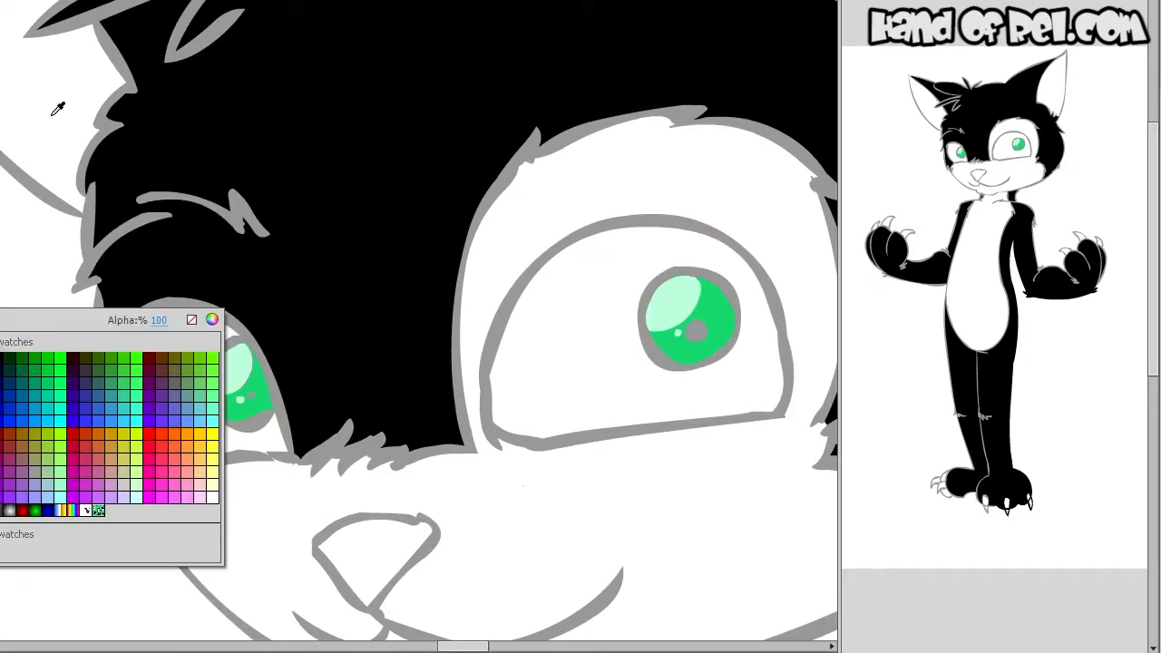
# Choose a pink fill in the Color Picker for Dexter's nose and inner ears.
pyautogui.click(210, 319)
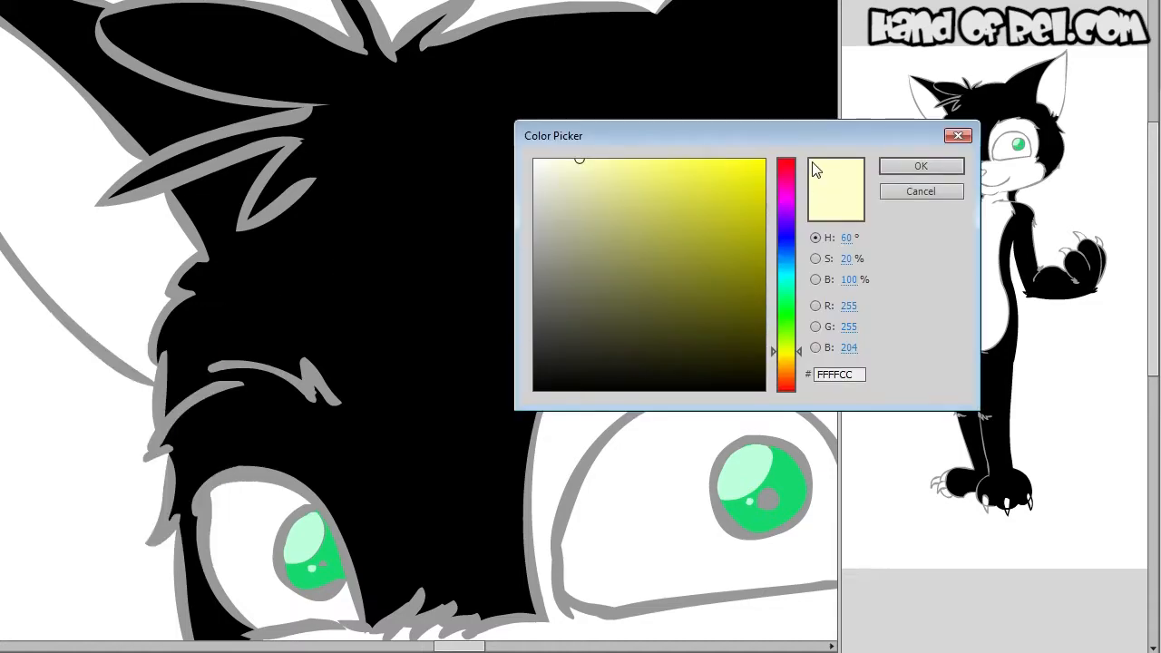
pyautogui.click(920, 165)
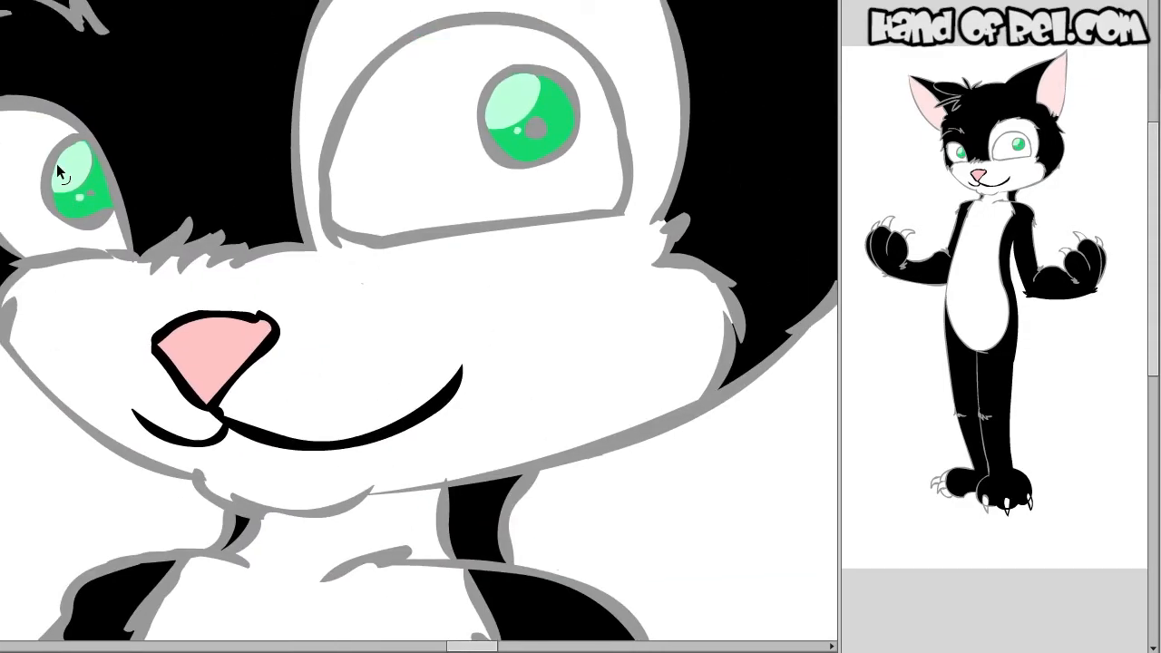
pyautogui.moveTo(472, 154)
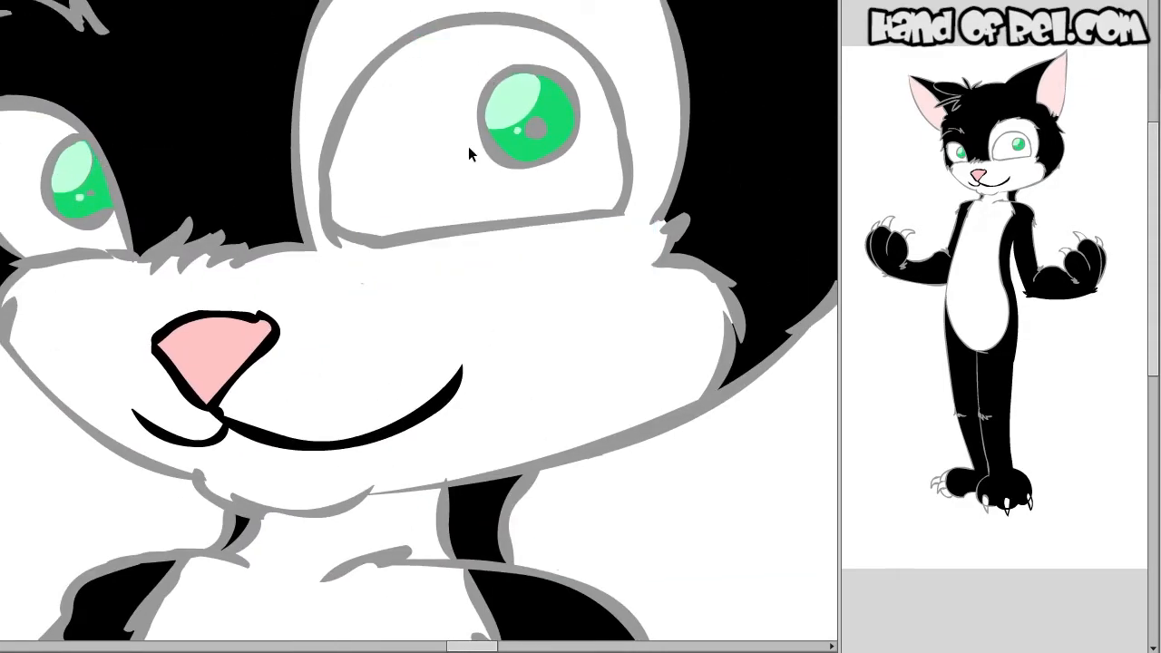